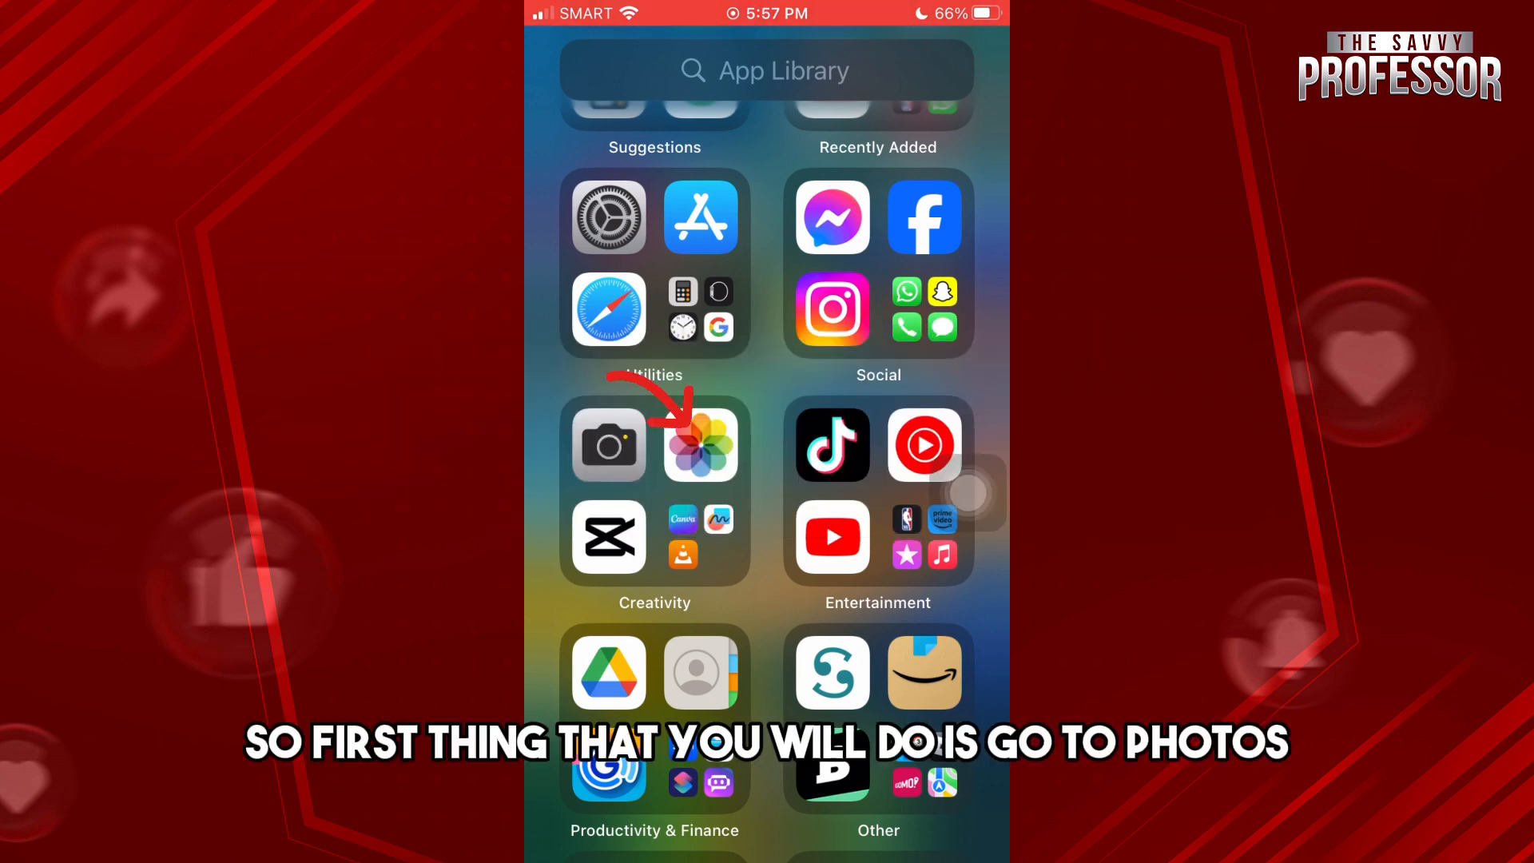
Step: Launch Photos from the App Library's Creativity folder
click(700, 445)
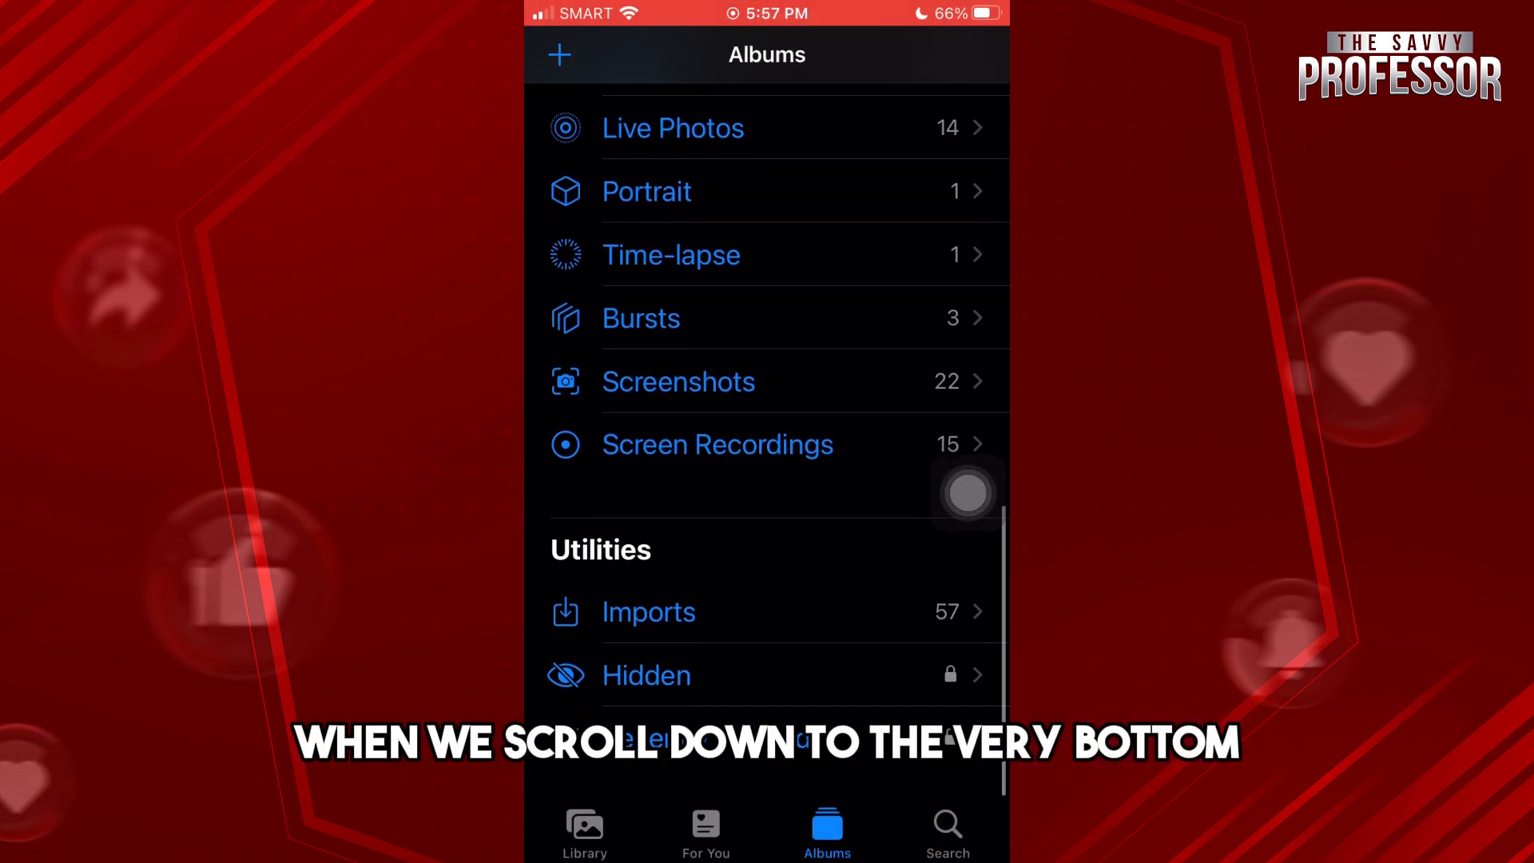
Step: Open the Hidden album and choose Enter Passcode at the Touch ID prompt
click(646, 674)
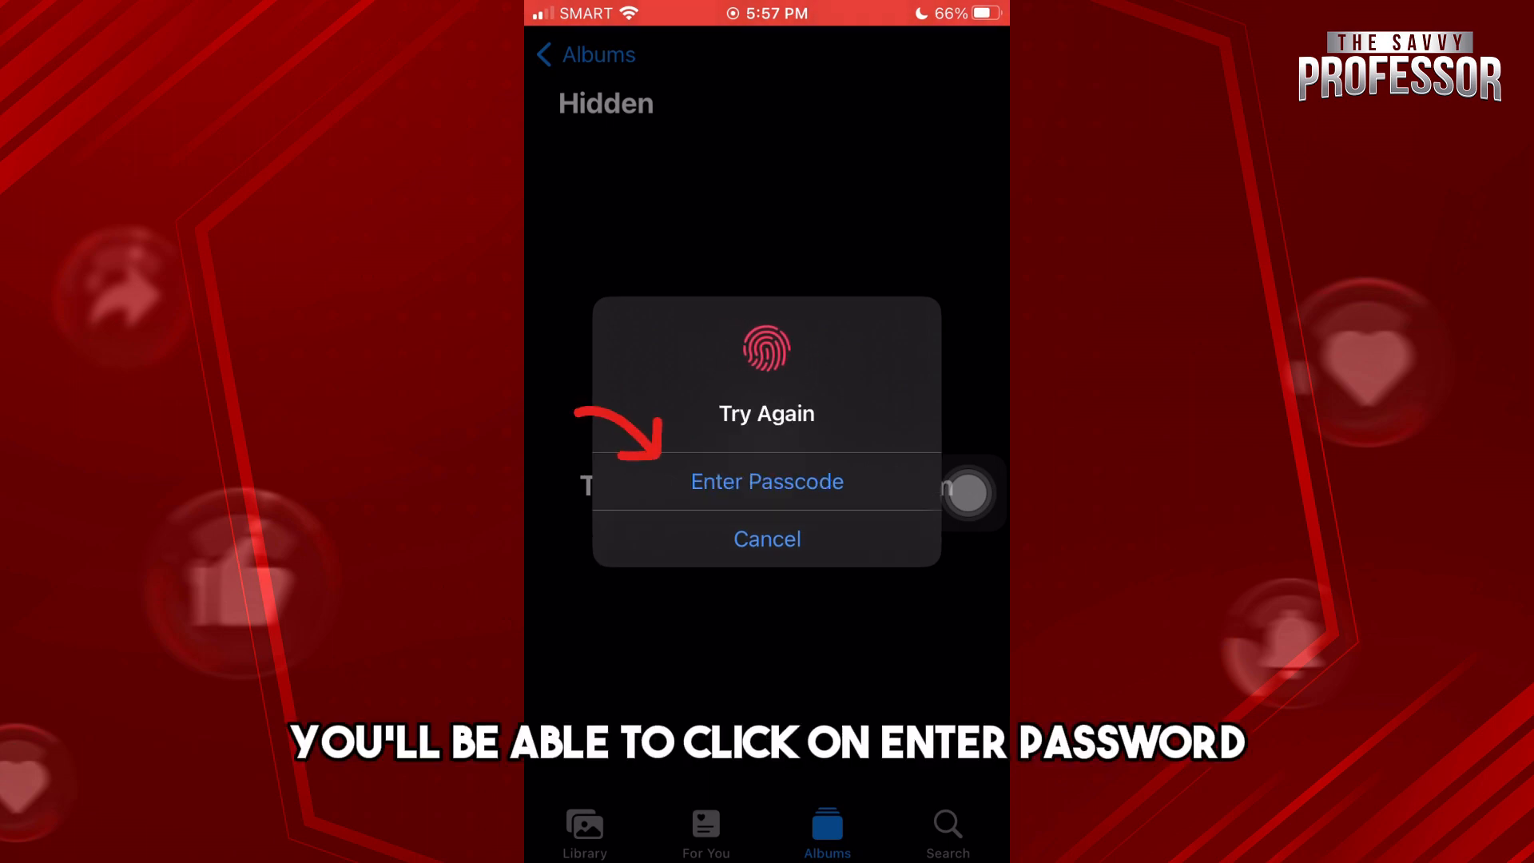
click(766, 538)
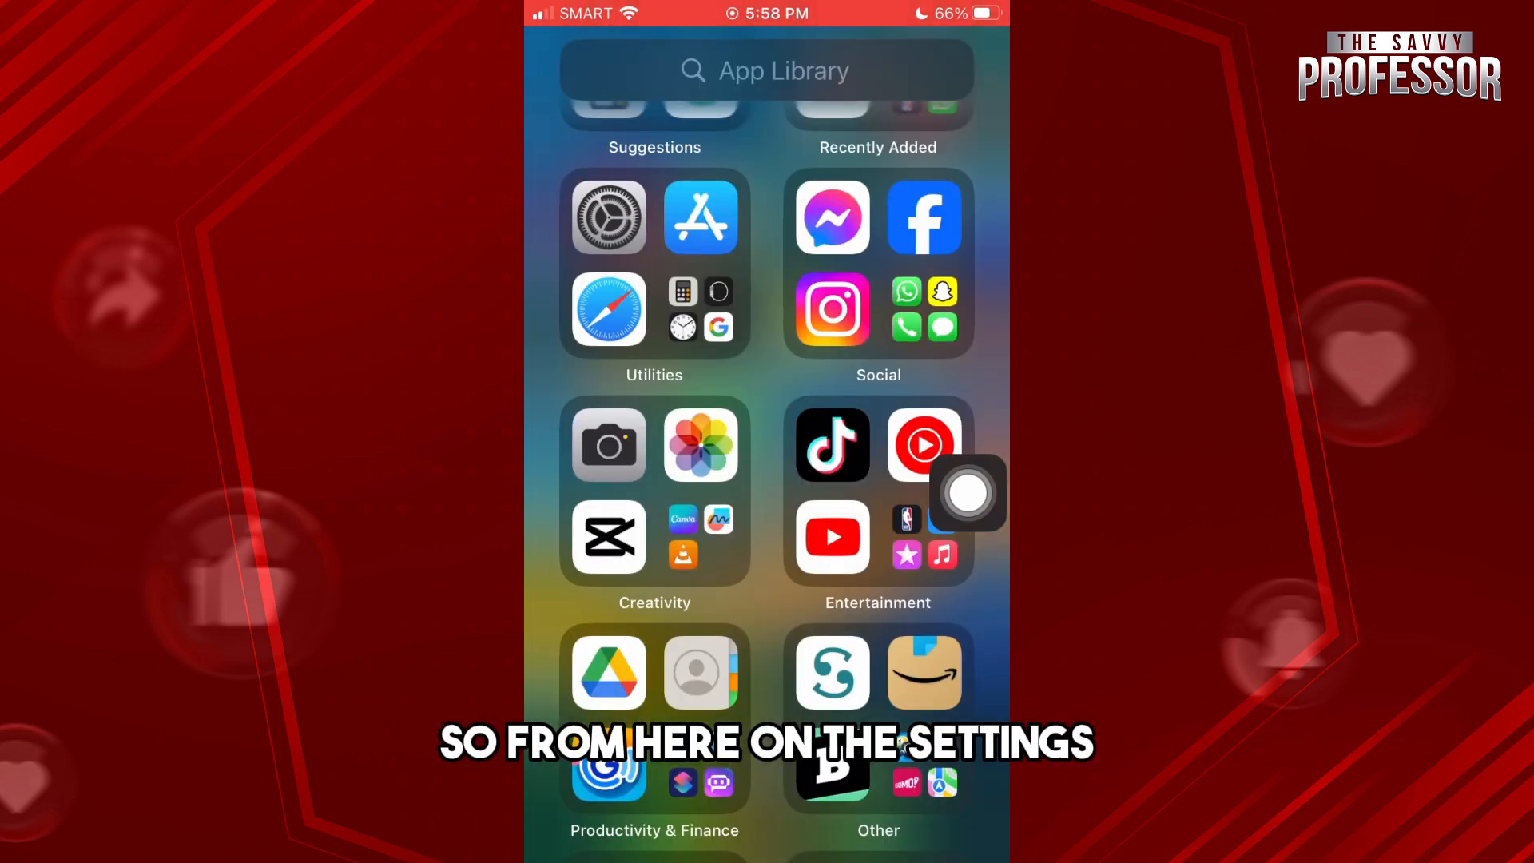
Step: Unlock Settings' Touch ID & Passcode page with the device passcode
click(607, 216)
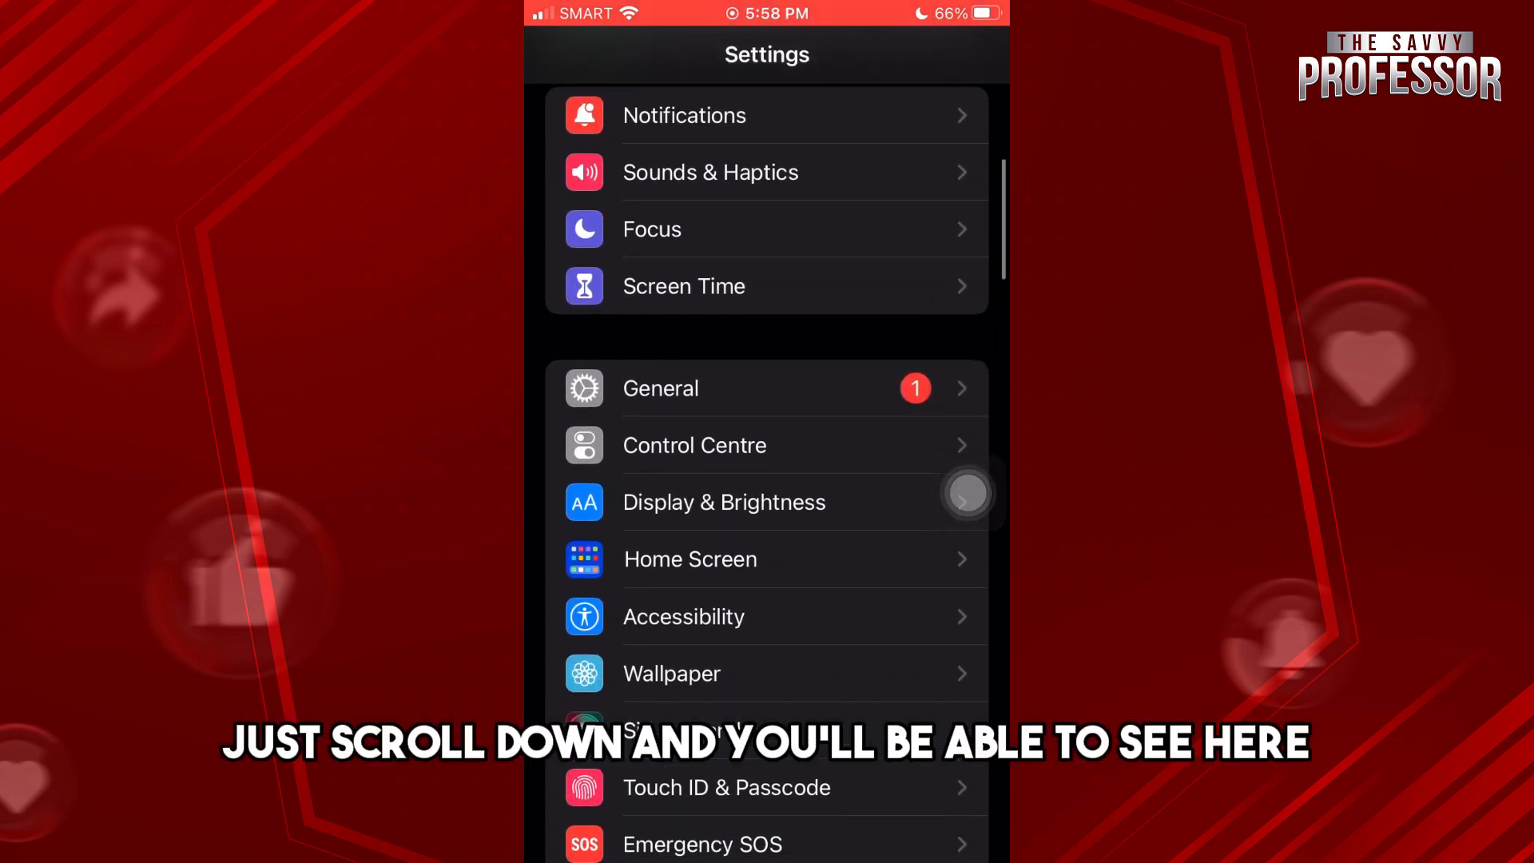
scroll(down, 3)
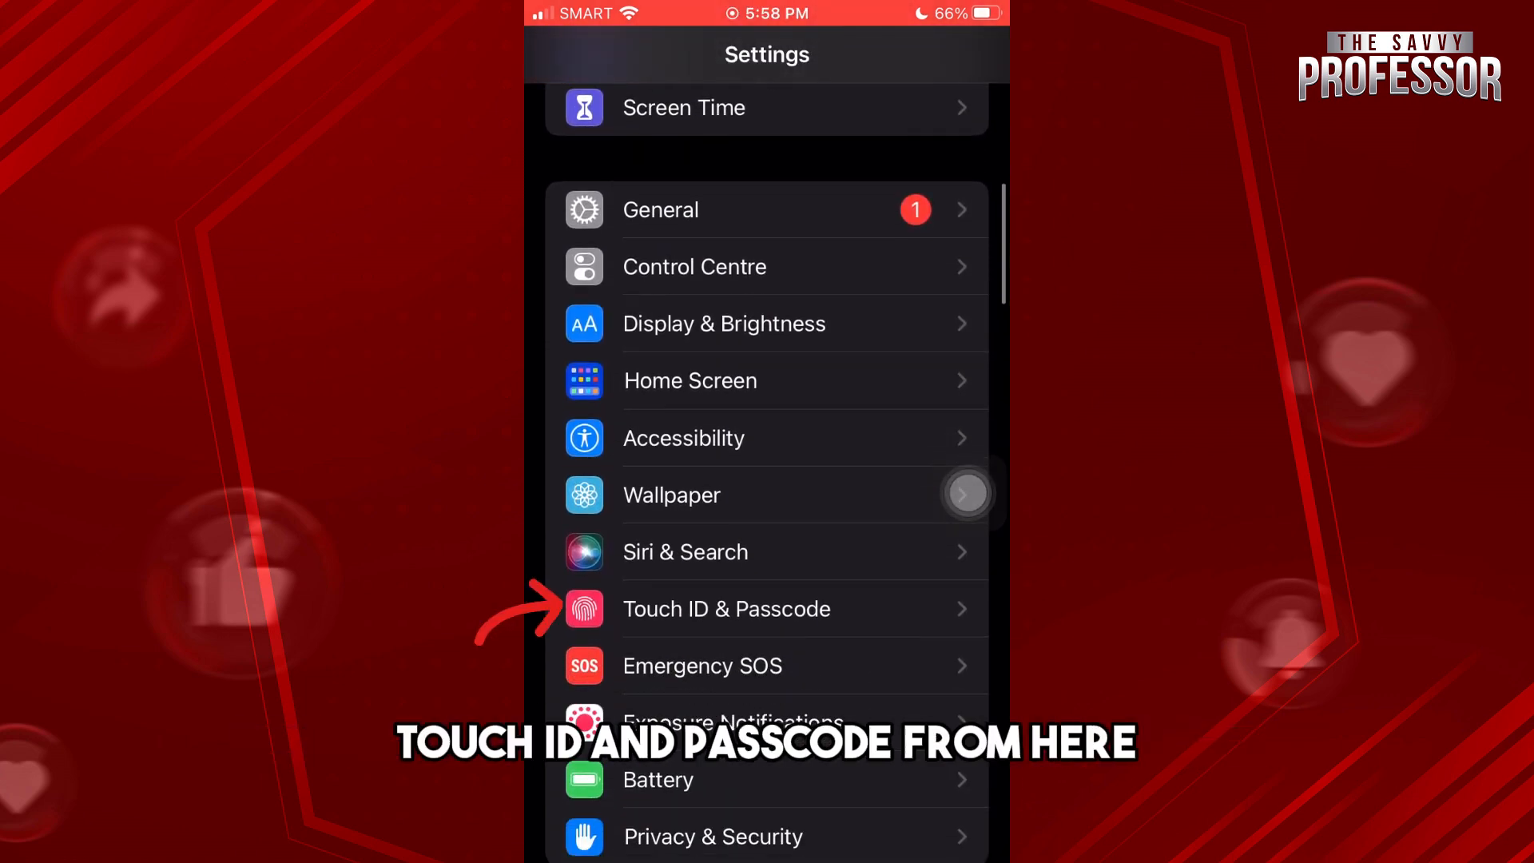
click(727, 609)
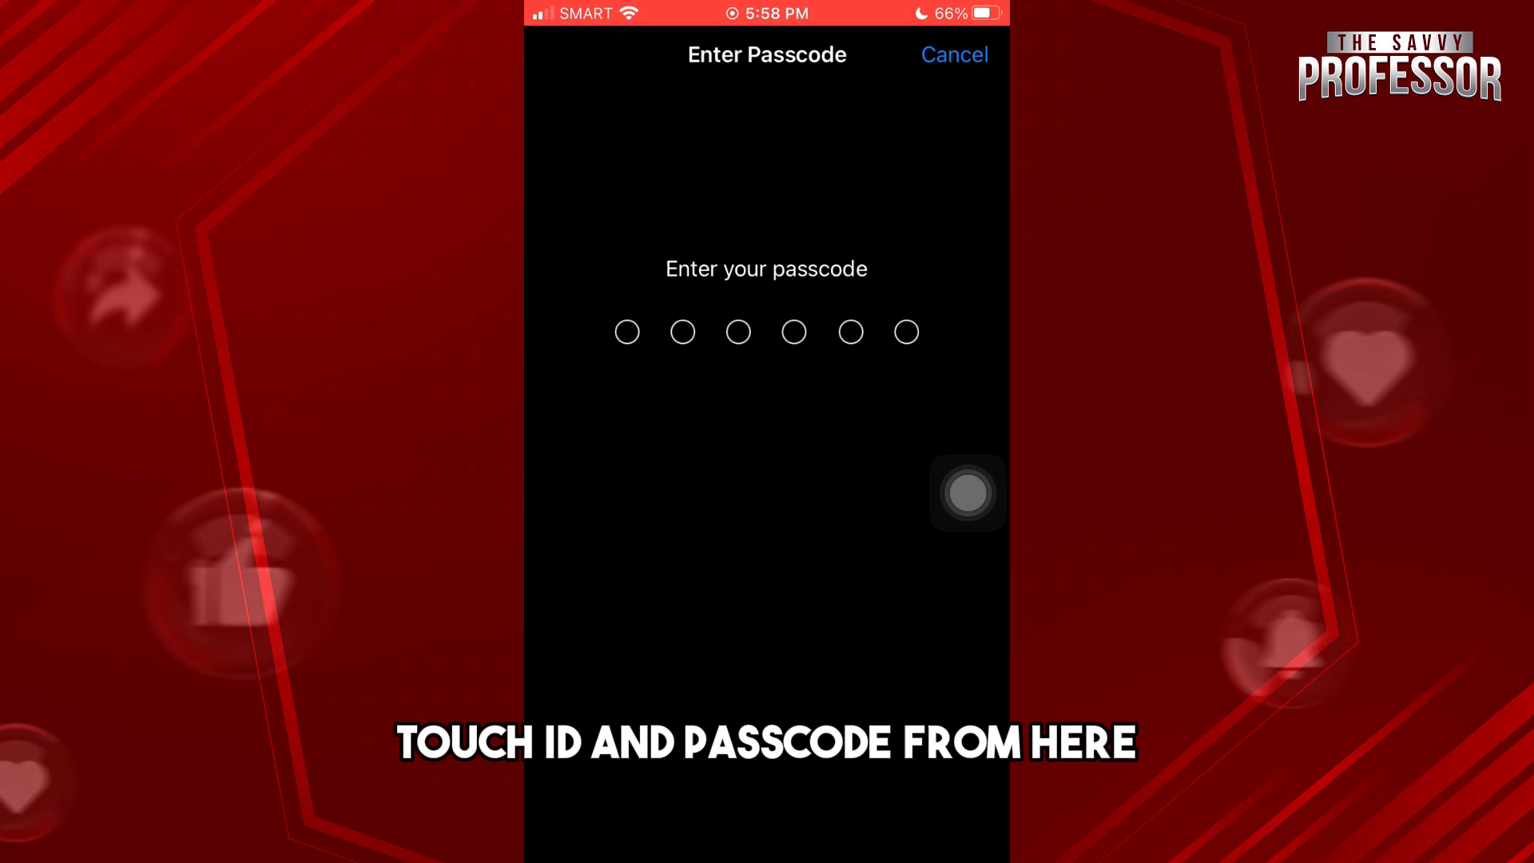
text(1)
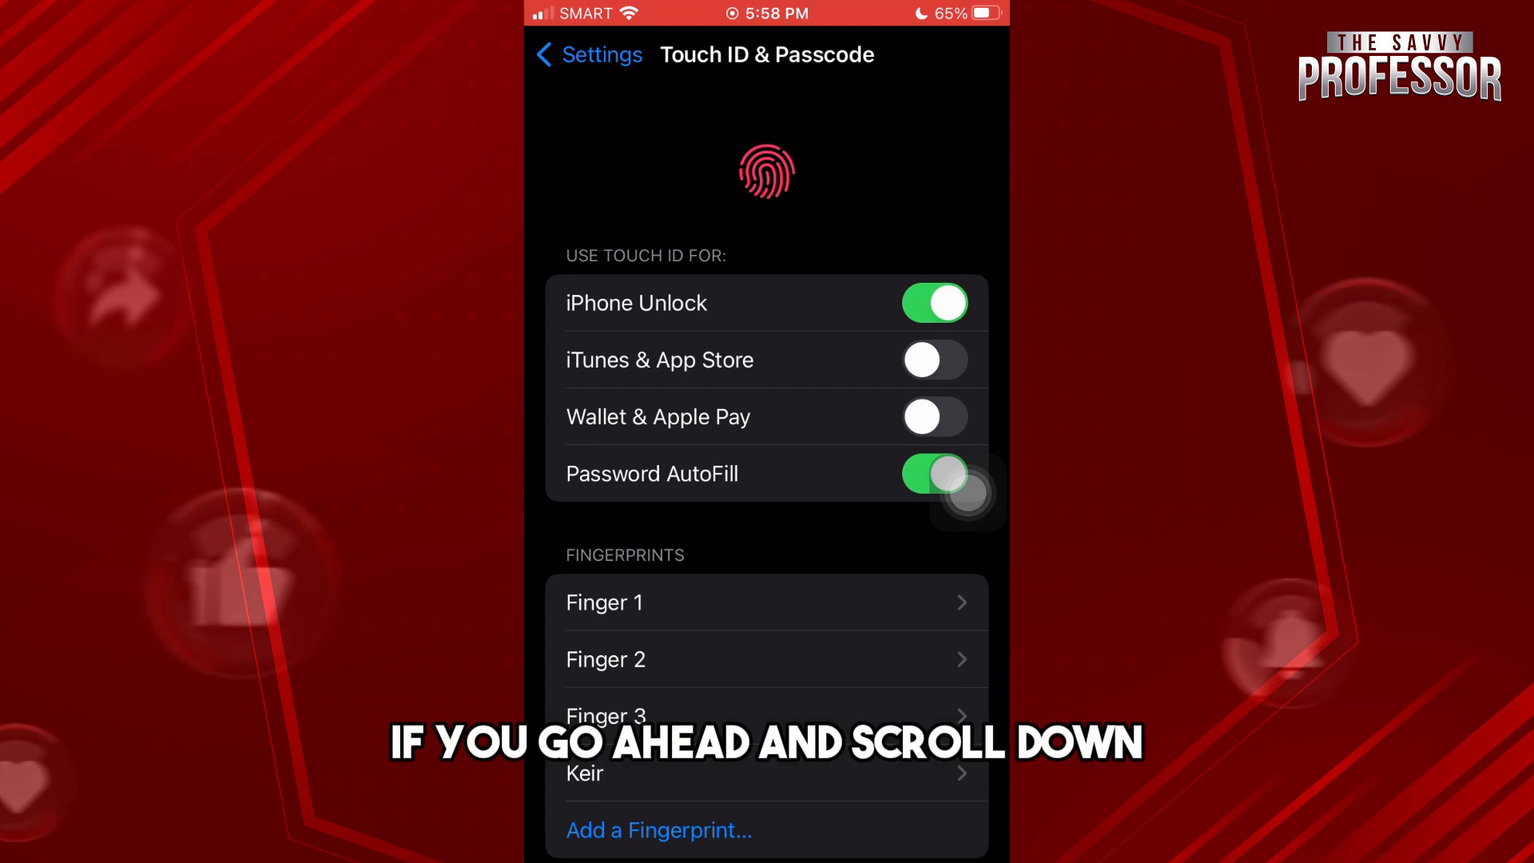
Step: Start Change Passcode from the bottom of the Touch ID & Passcode page
scroll(down, 3)
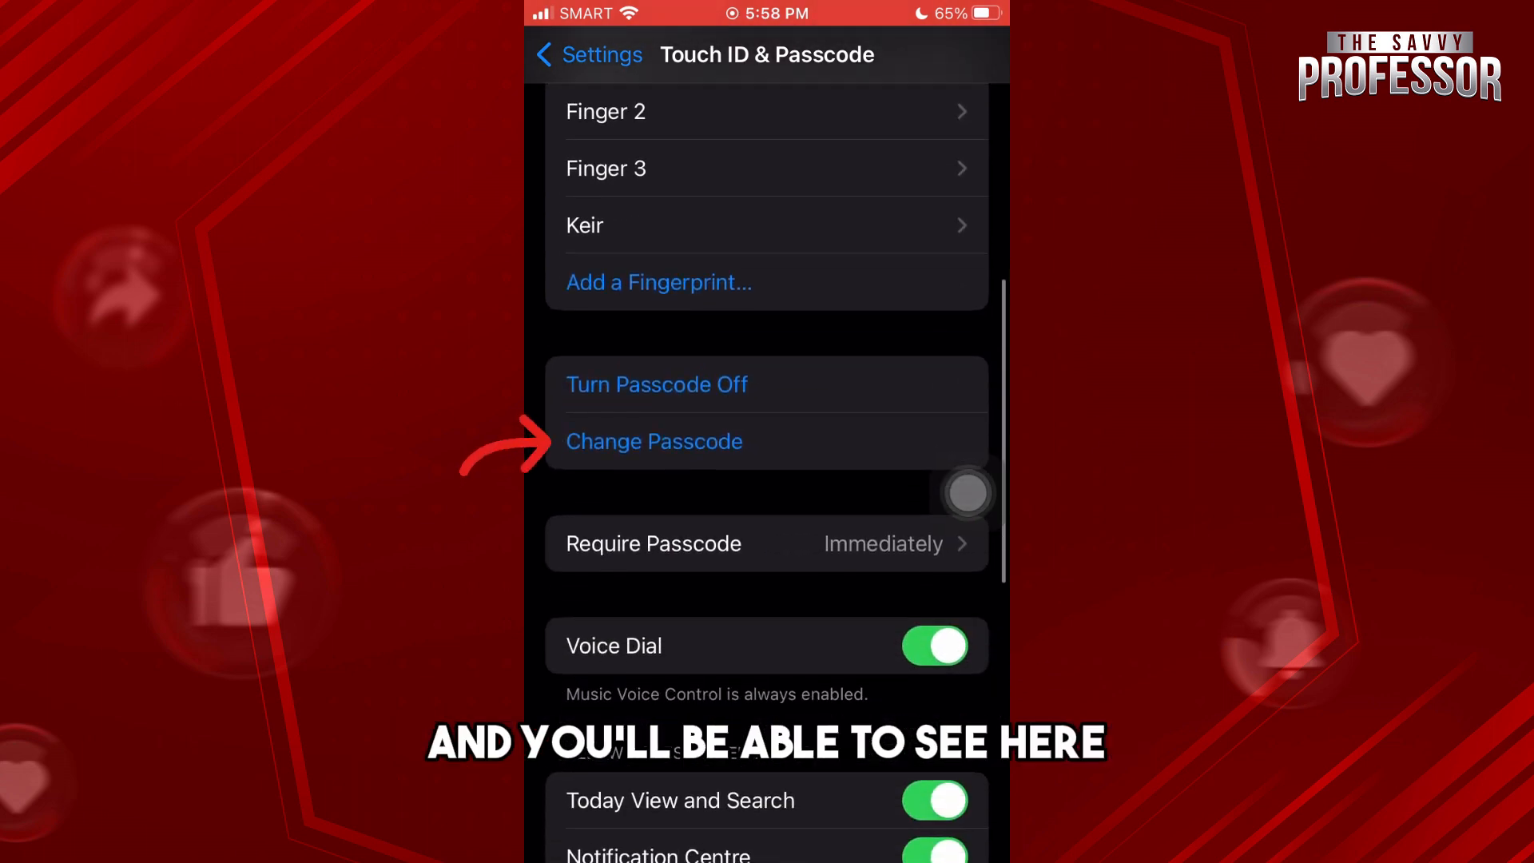
click(654, 441)
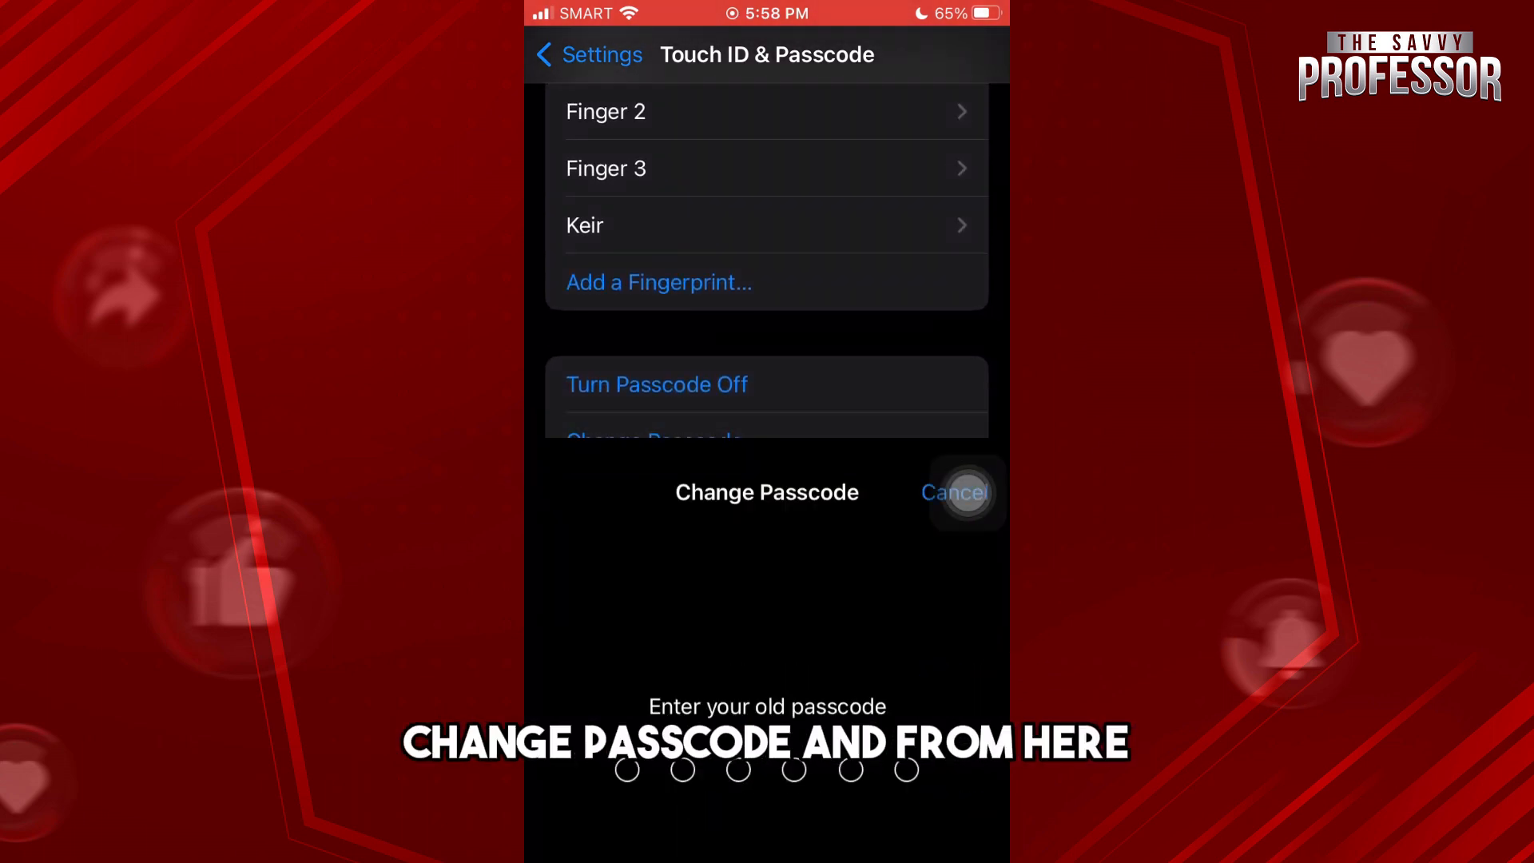